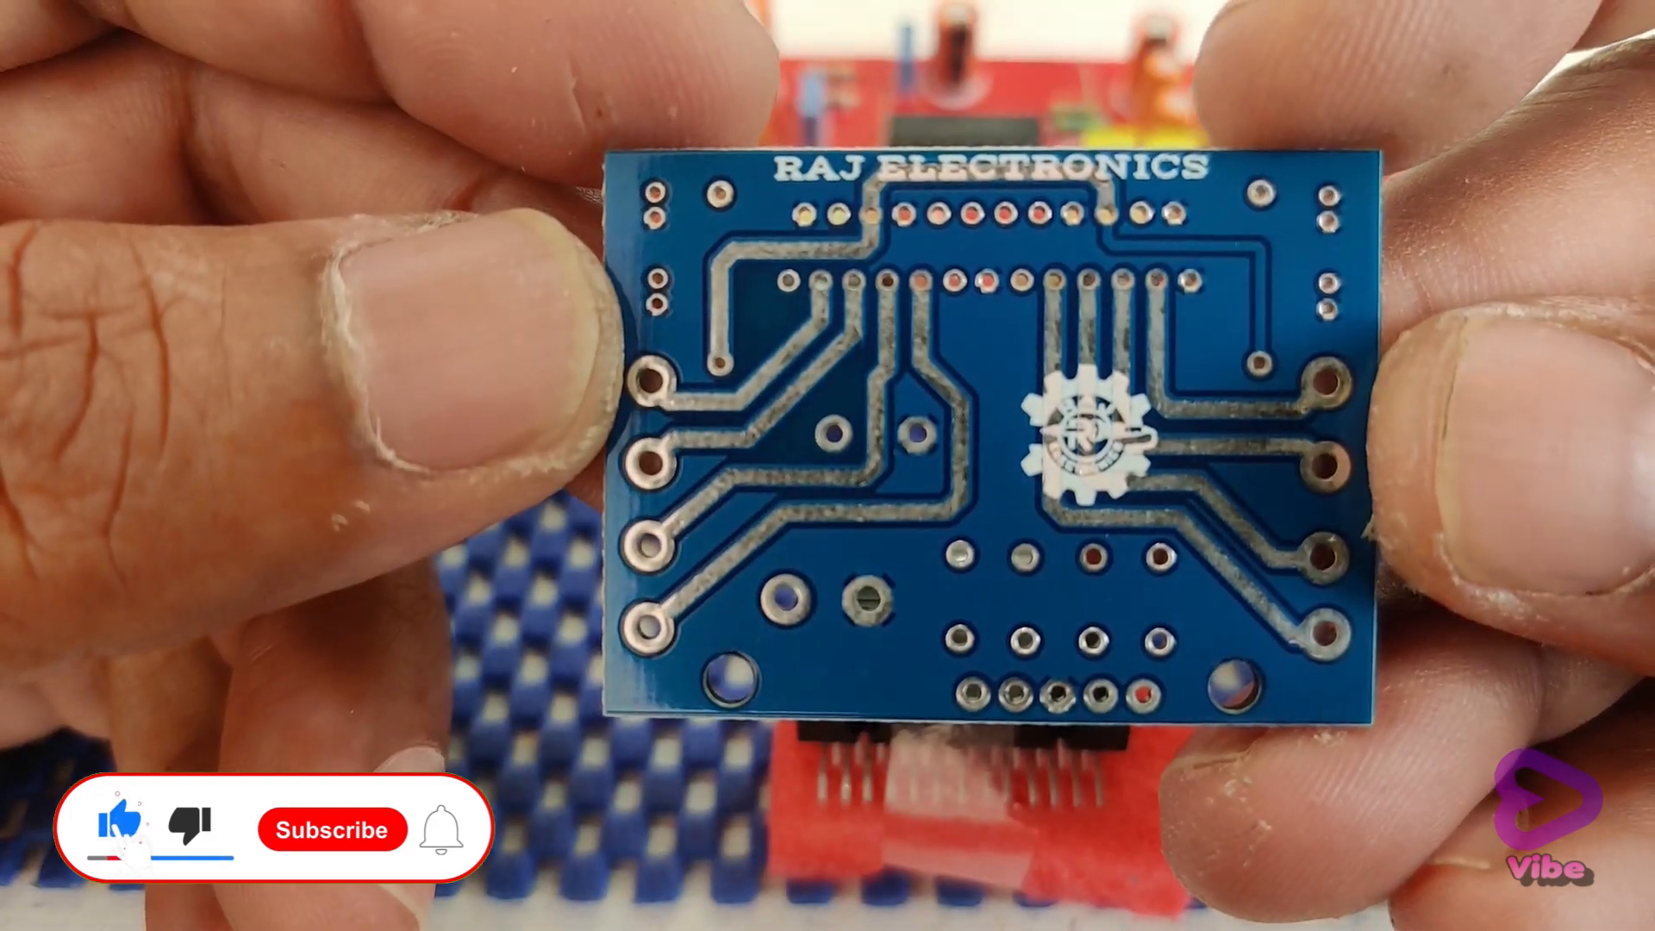
pyautogui.click(331, 829)
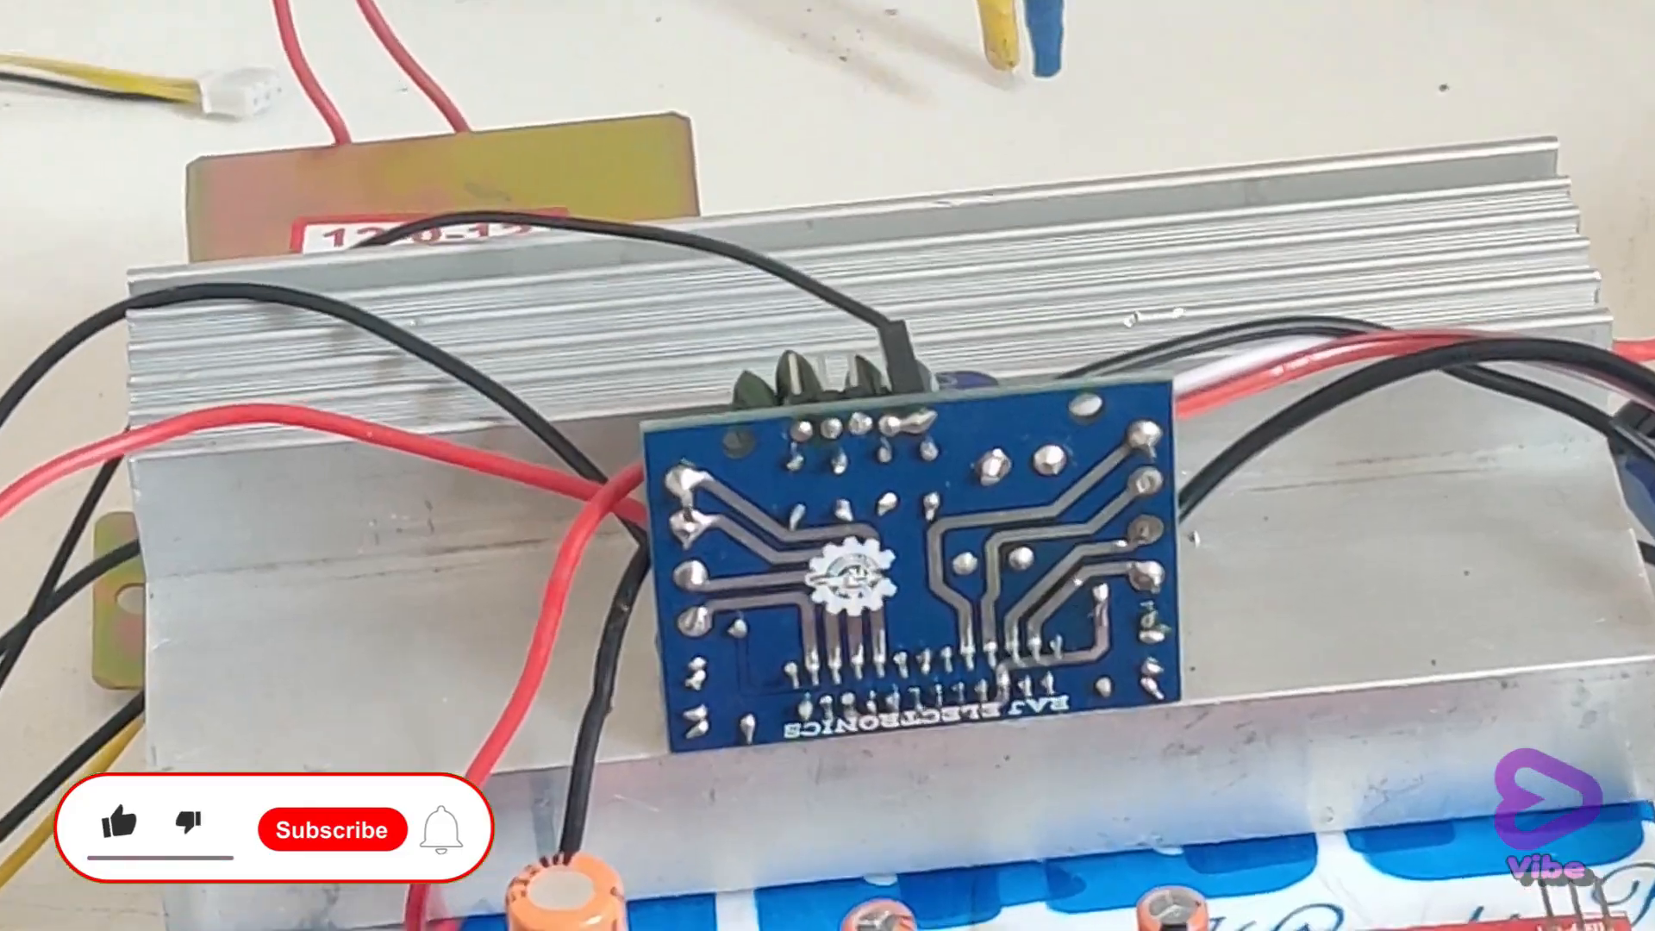
pyautogui.click(119, 829)
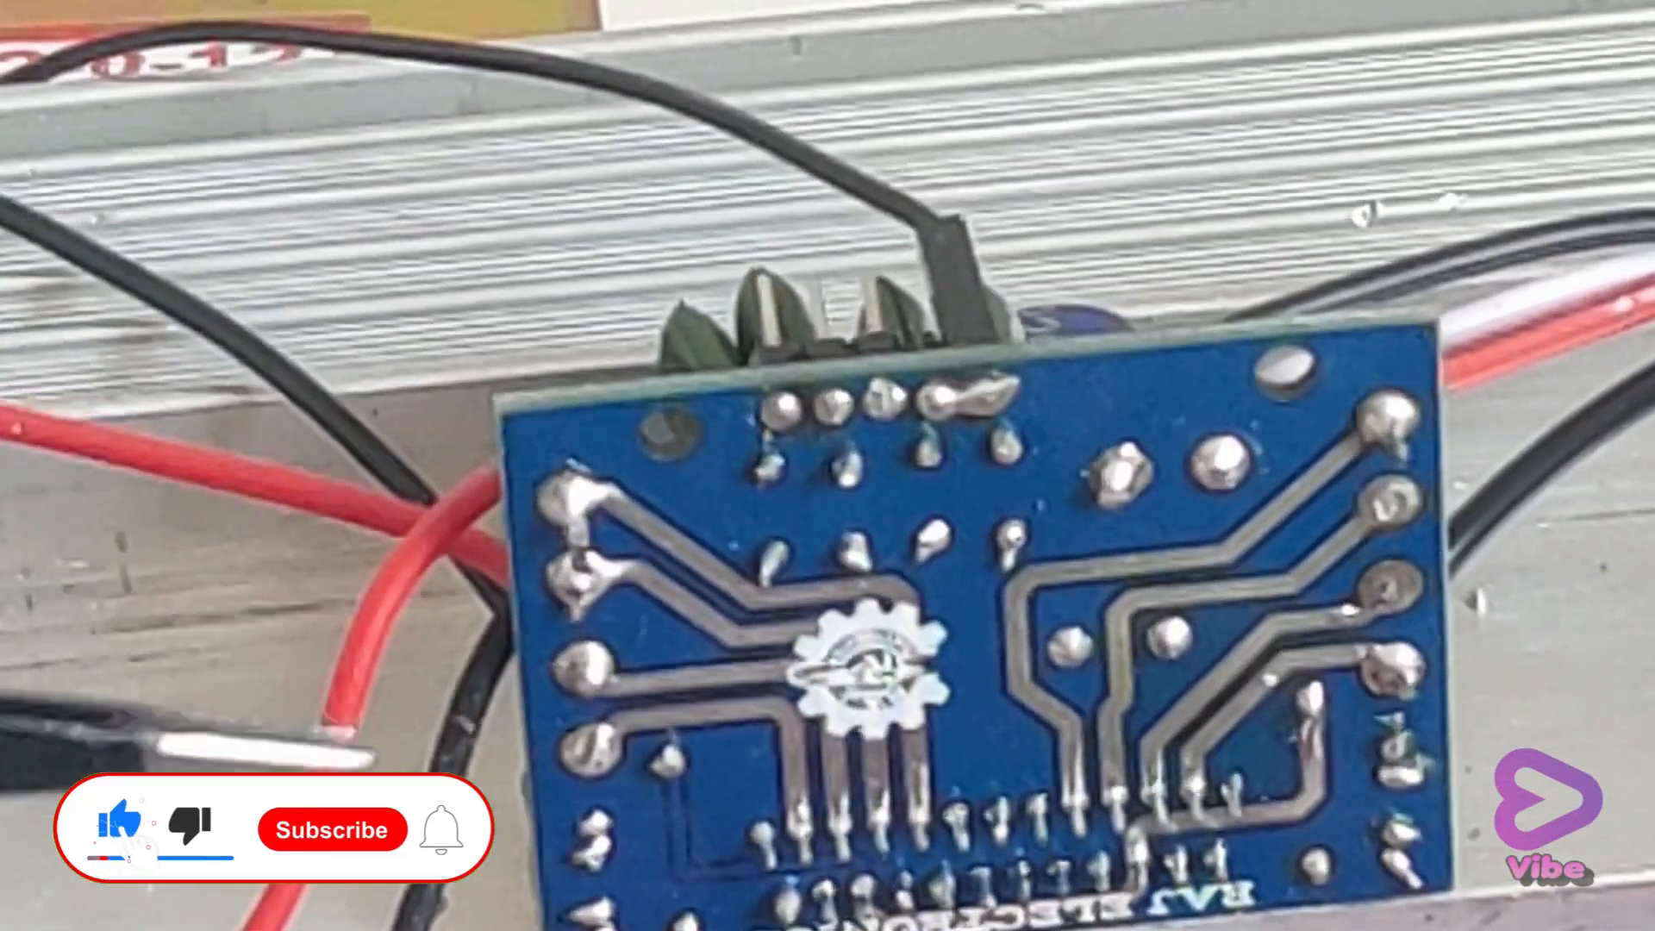
pyautogui.click(331, 829)
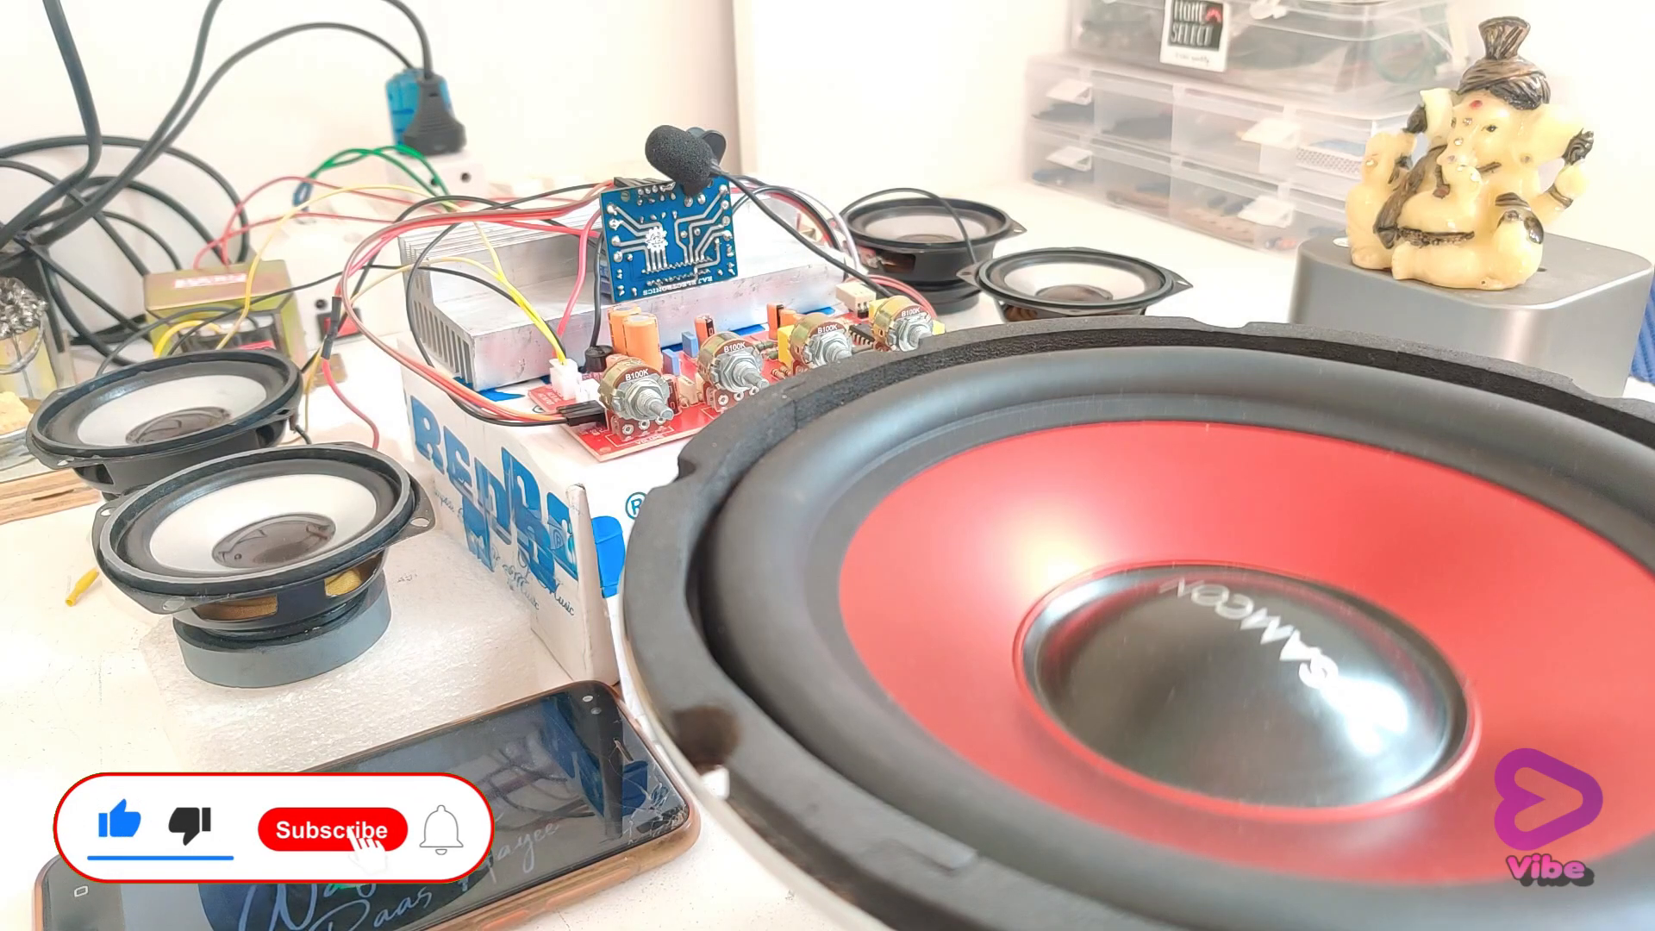
pyautogui.click(331, 829)
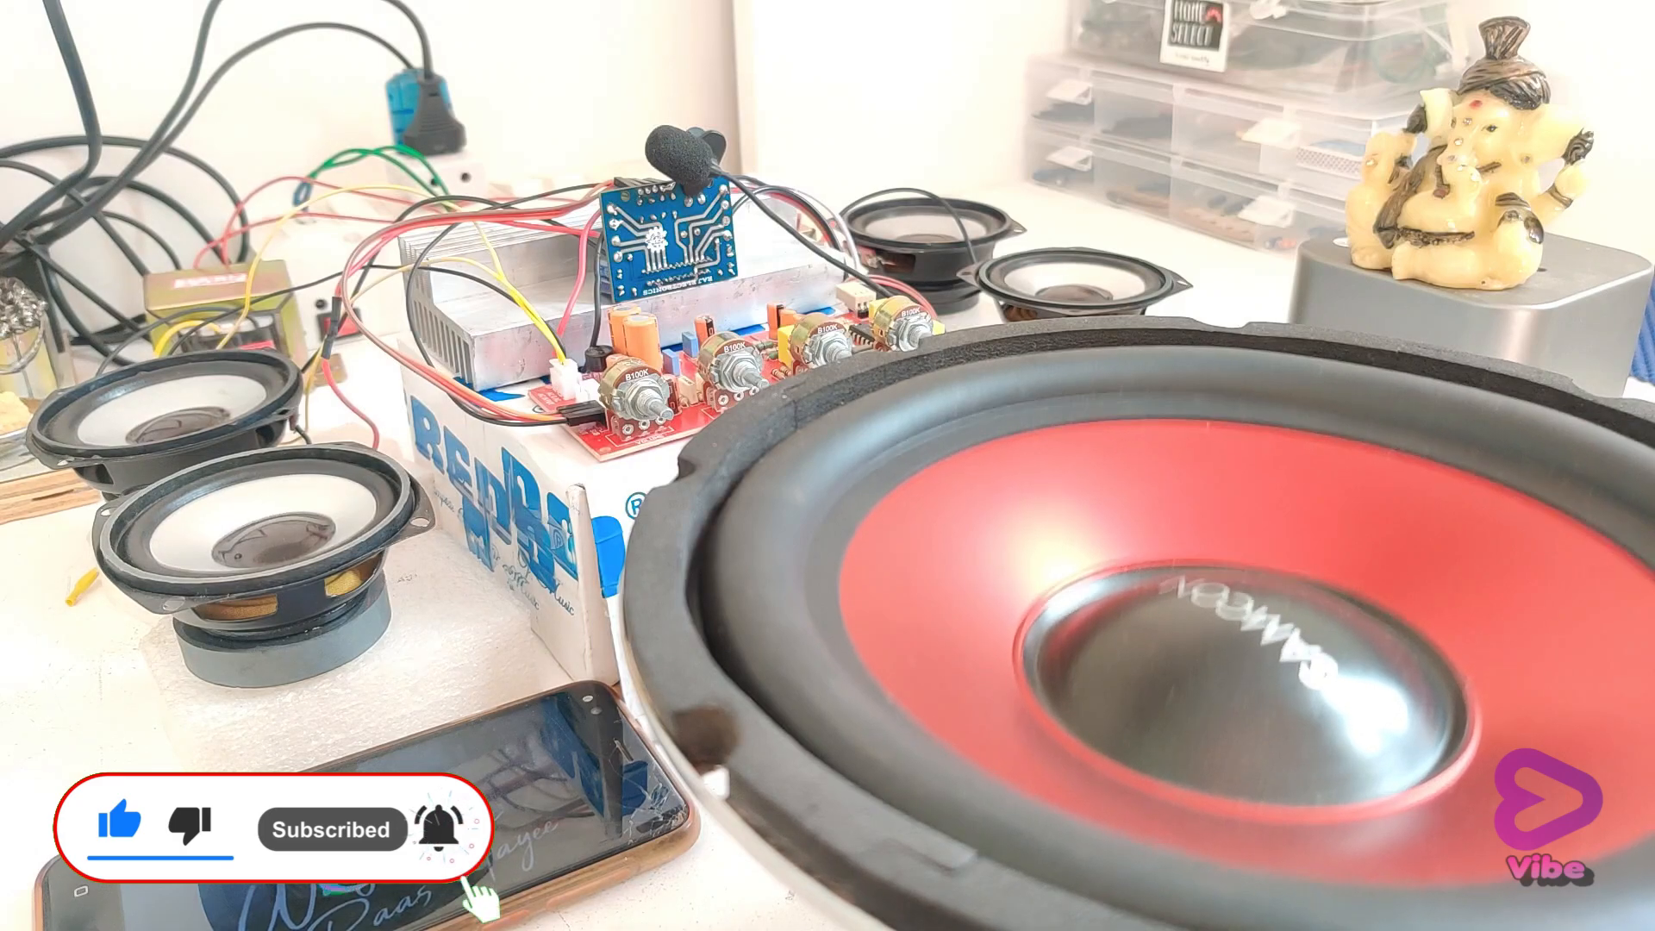